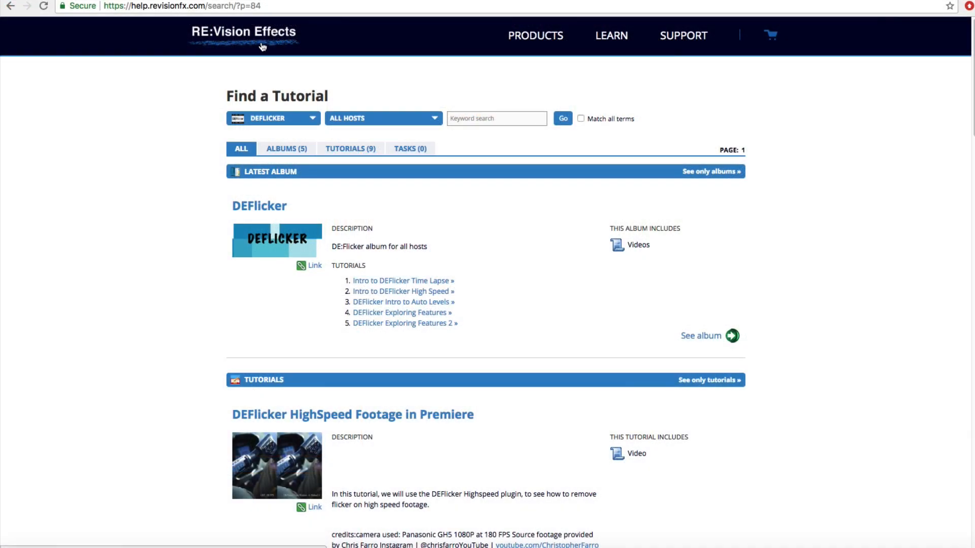
Bring the DaVinci Resolve window forward over the Chrome tutorial page
click(611, 35)
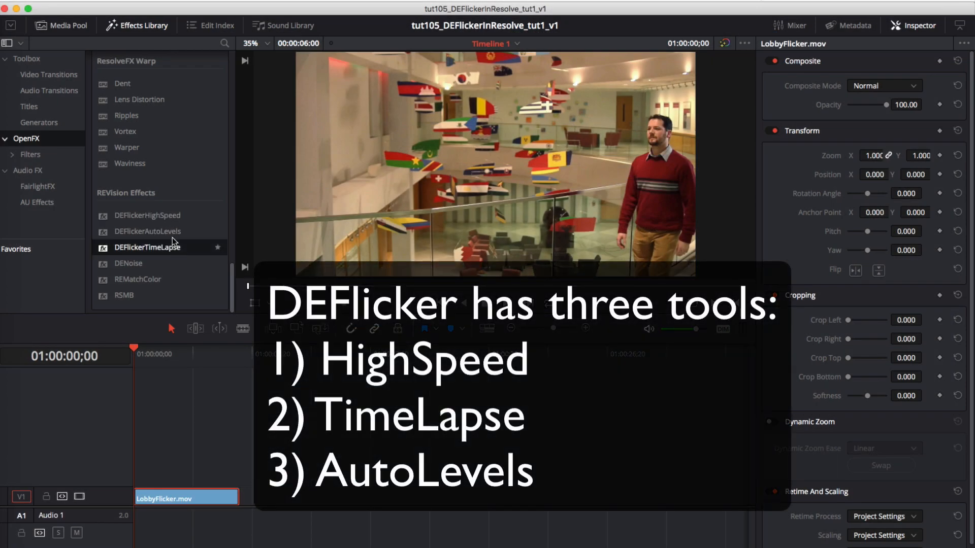
Raise the DEFlickerHighSpeed Time Window from 2 to 3 frames in the OpenFX settings
click(147, 231)
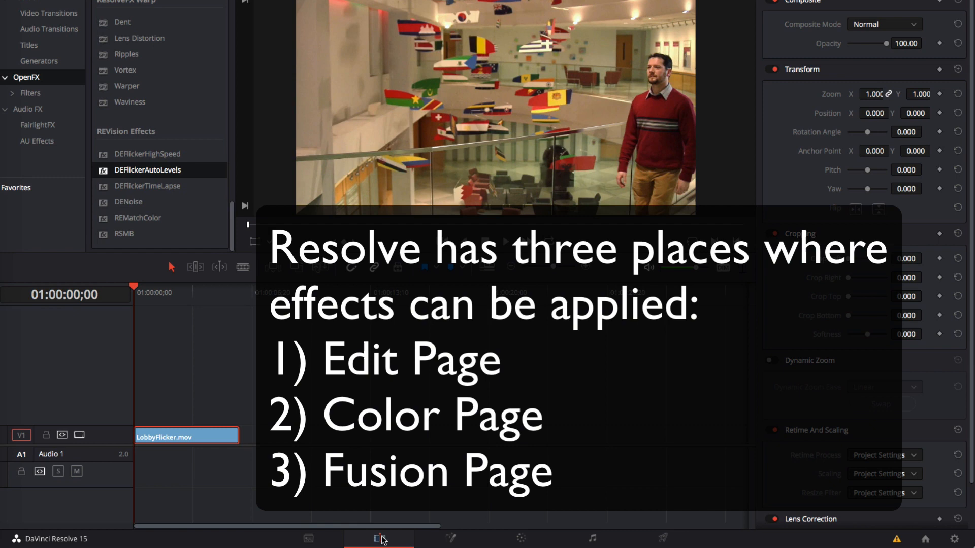
mouse_move(388, 540)
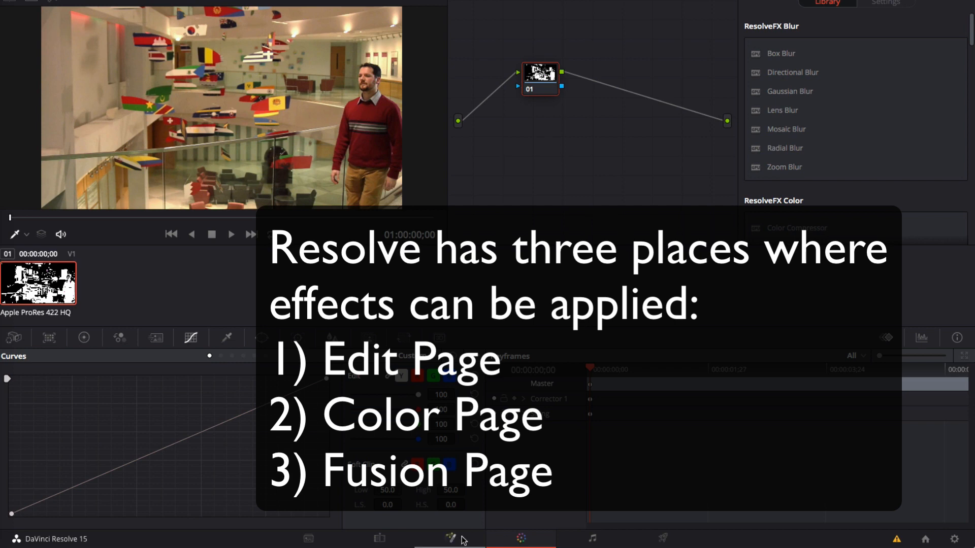
click(447, 537)
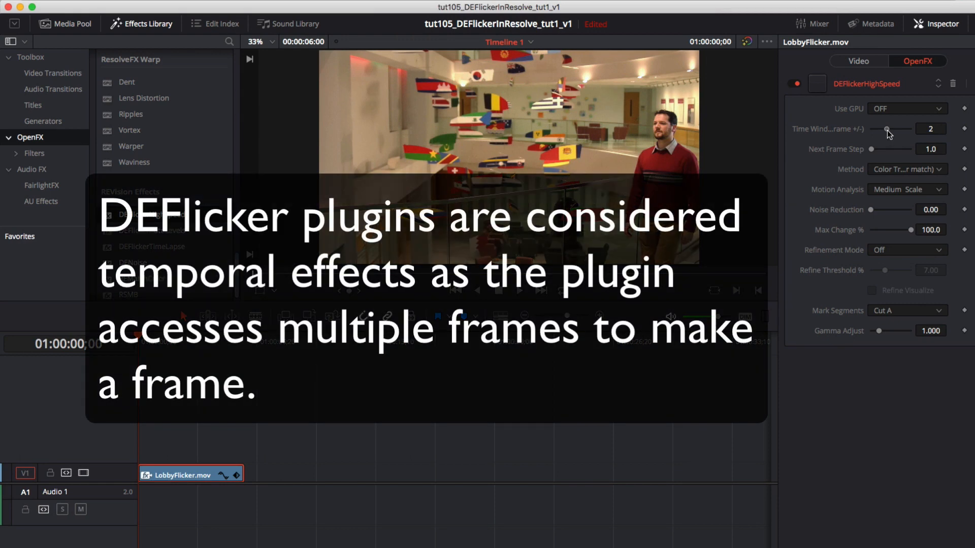
drag(887, 129, 897, 129)
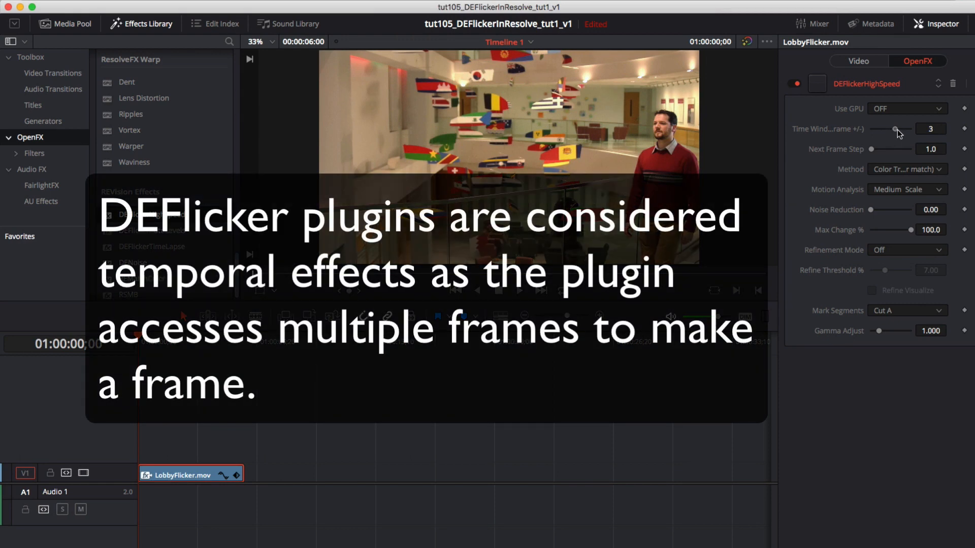
drag(896, 129, 905, 129)
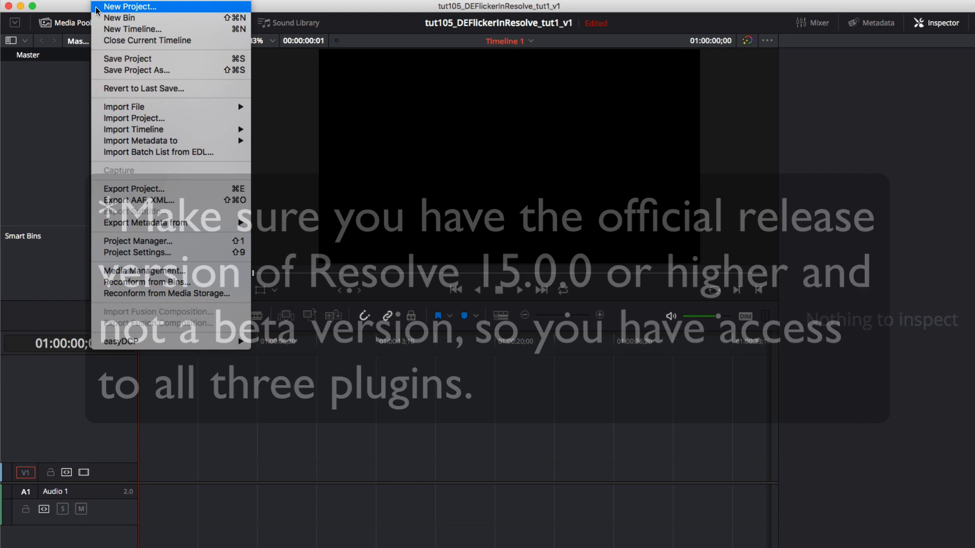
mouse_move(124, 106)
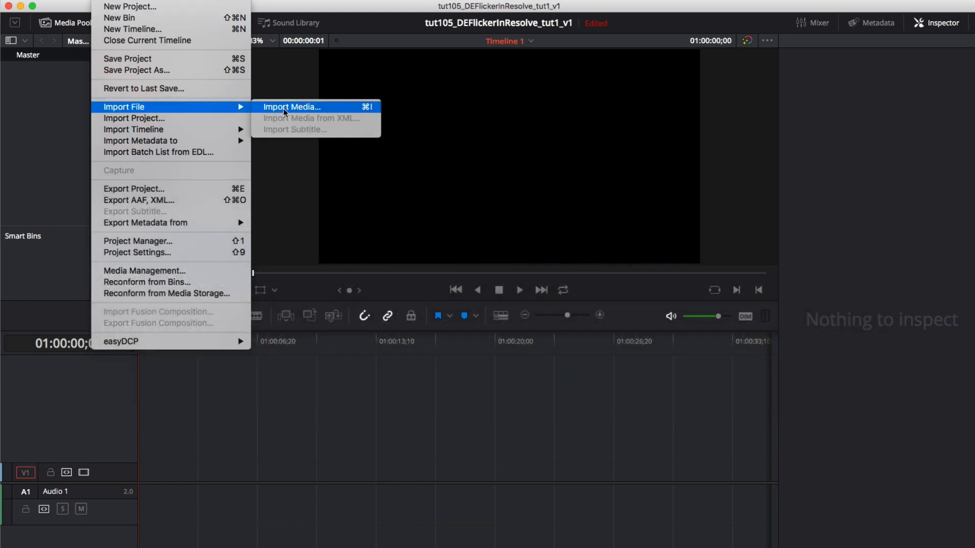
Import LobbyFlicker.mov from the 2_Lobby folder and place it at the timeline start
click(291, 106)
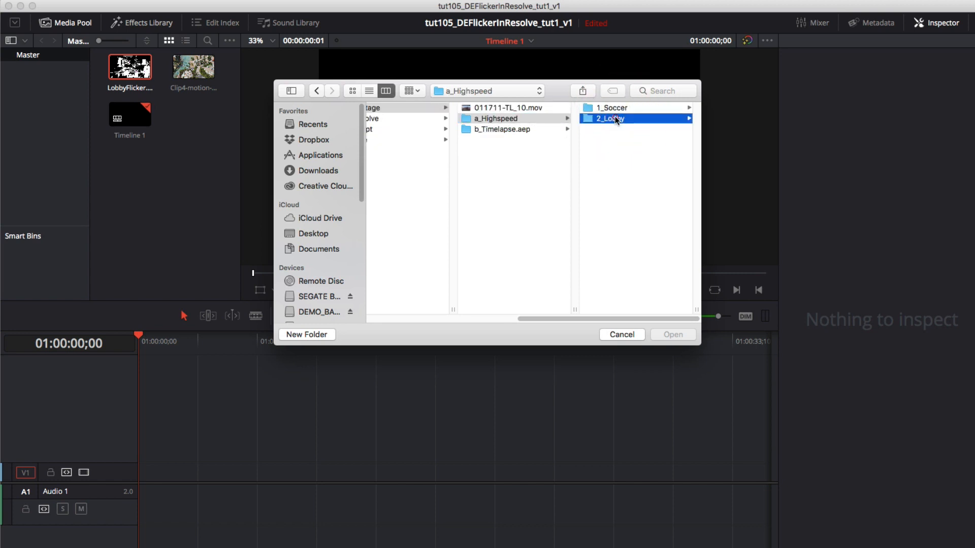
click(673, 335)
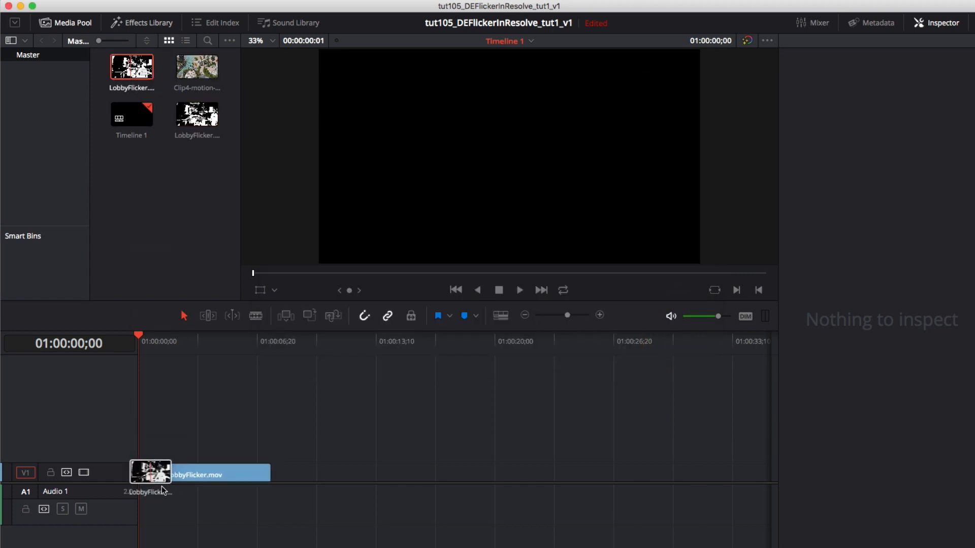
click(193, 473)
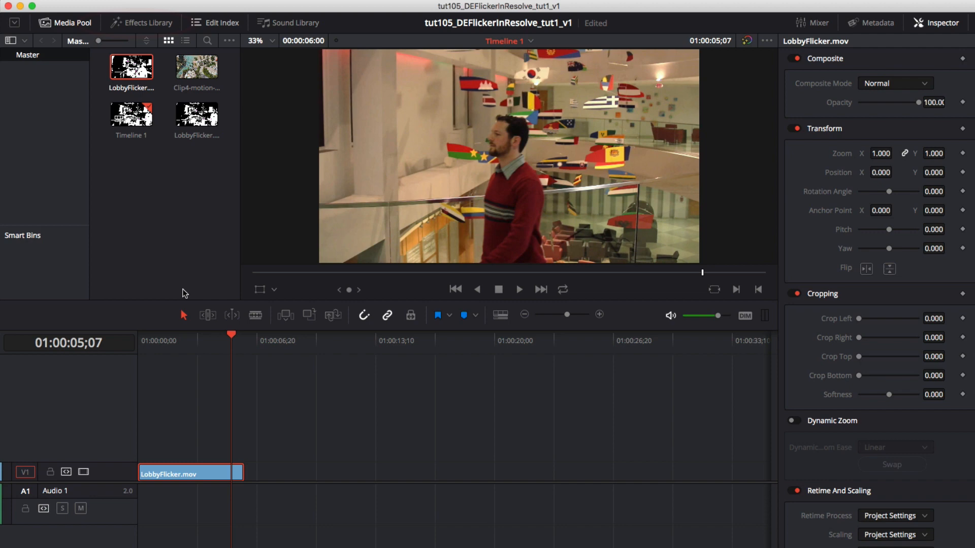
Apply DEFlickerHighSpeed from REVision Effects to LobbyFlicker.mov and show its settings
click(148, 23)
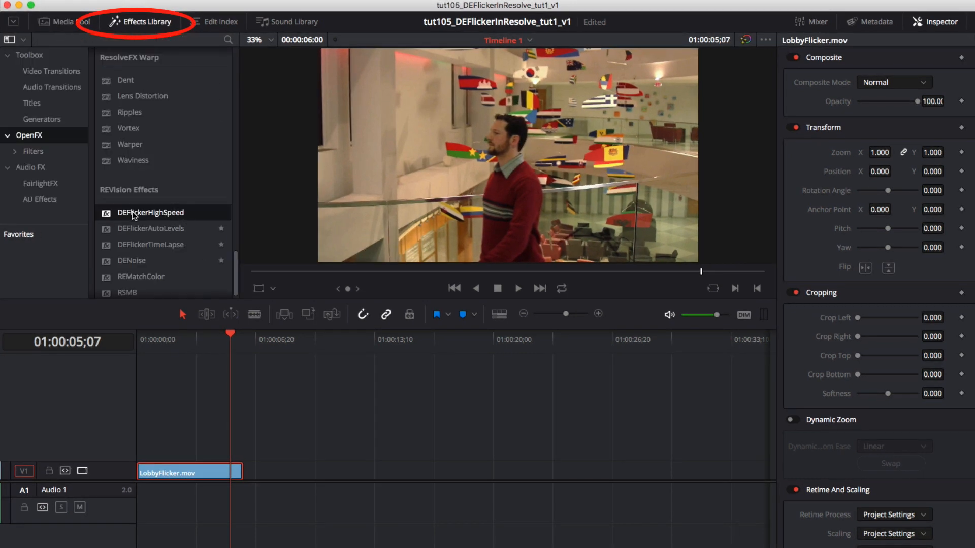
click(150, 213)
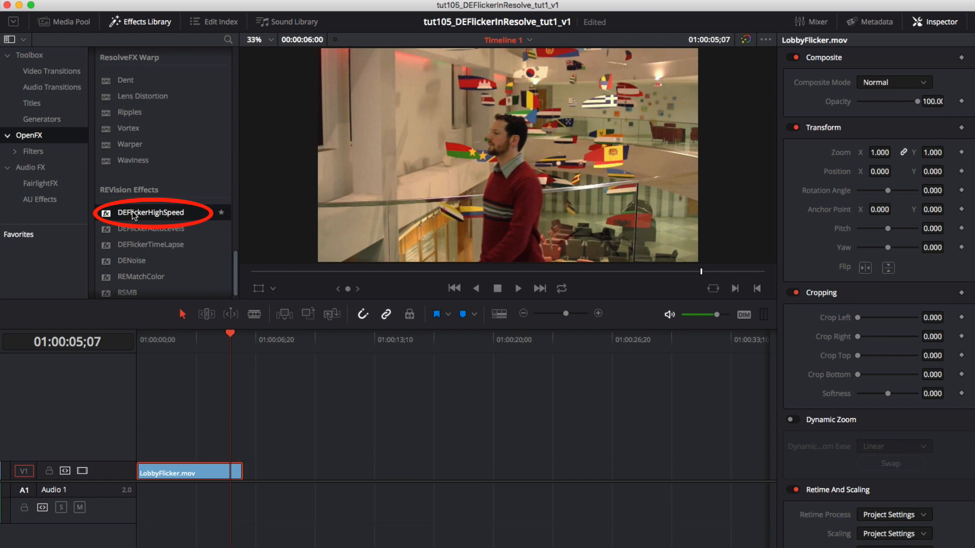
drag(150, 212, 184, 473)
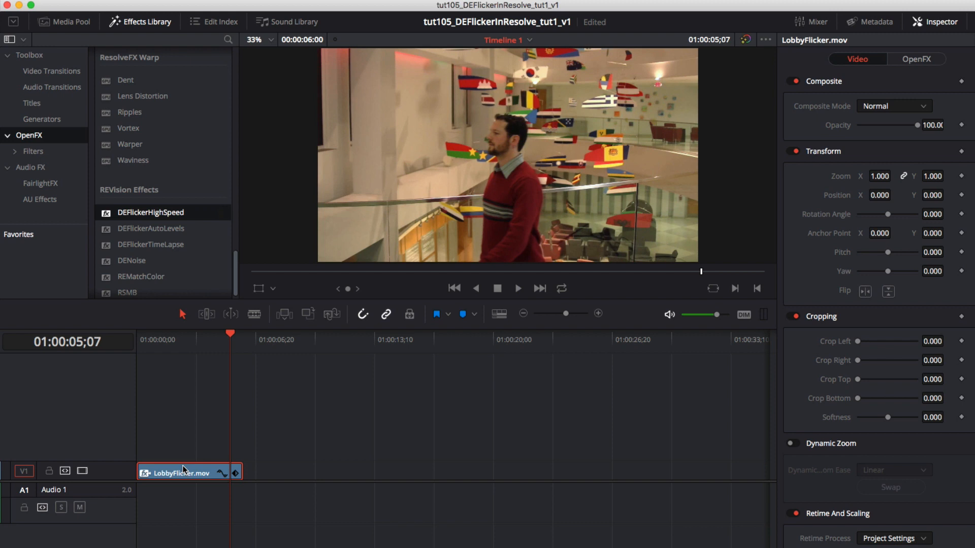
mouse_move(191, 462)
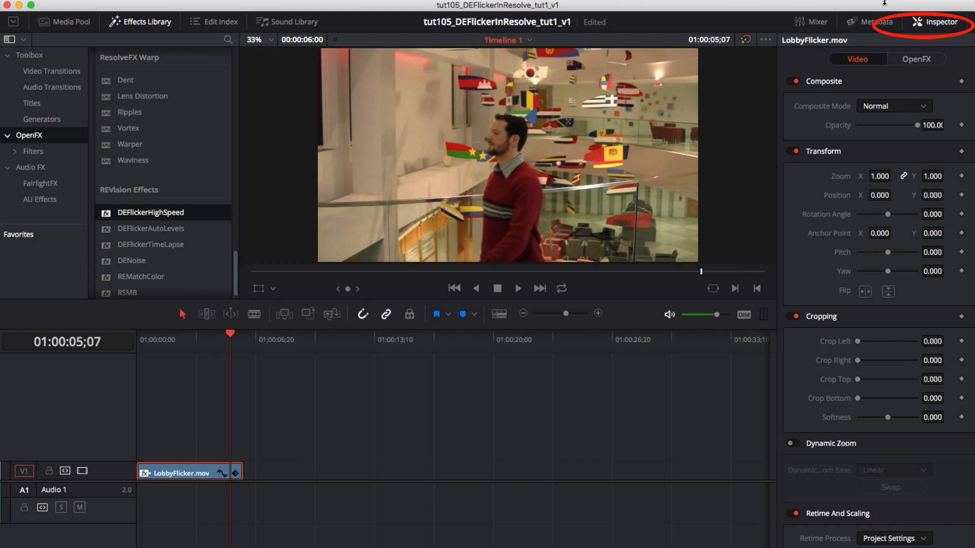
click(917, 59)
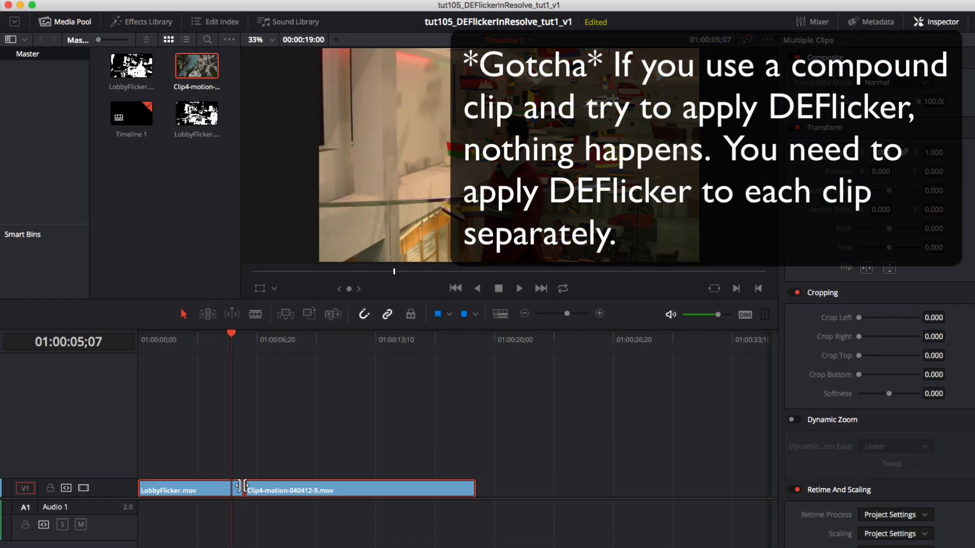
Combine both clips into Compound Clip 1 to show the compound-clip pitfall
right_click(293, 491)
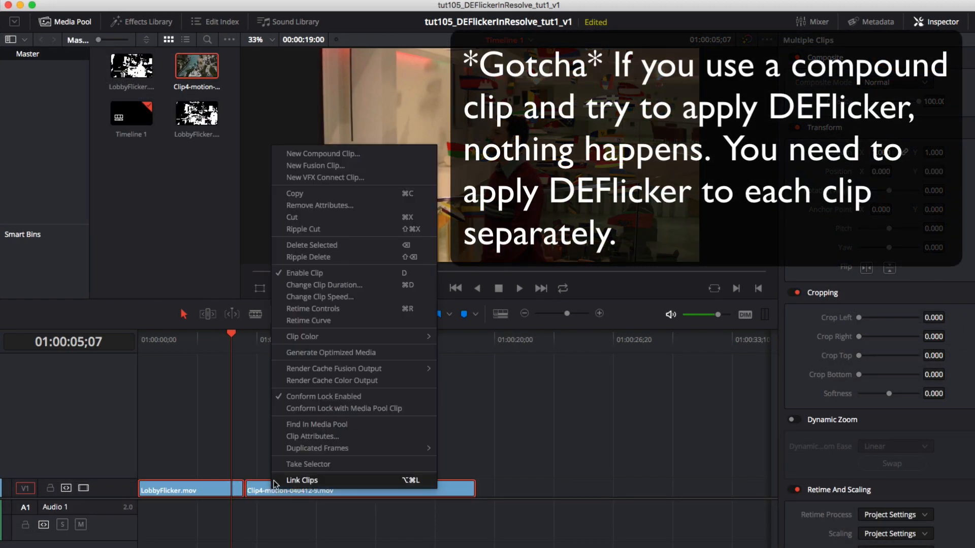
click(323, 153)
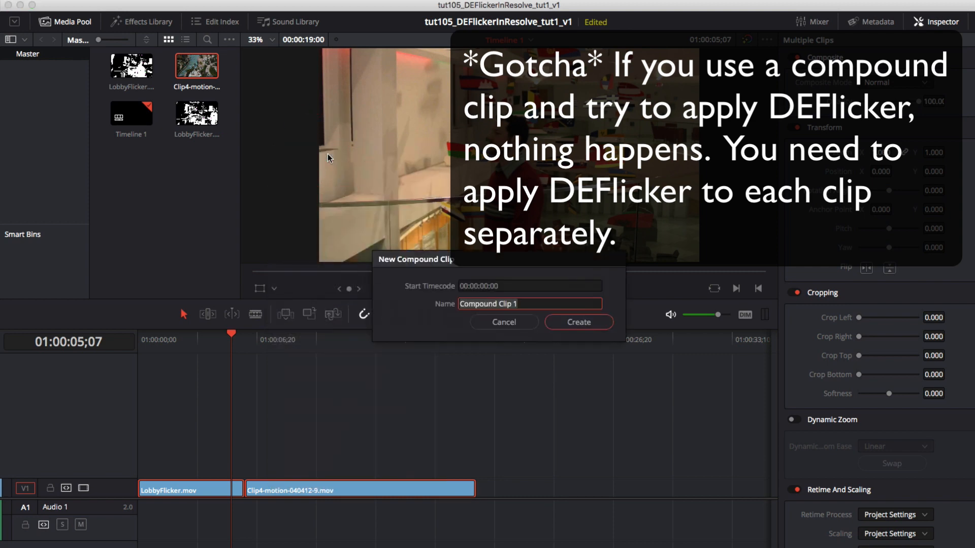
click(578, 322)
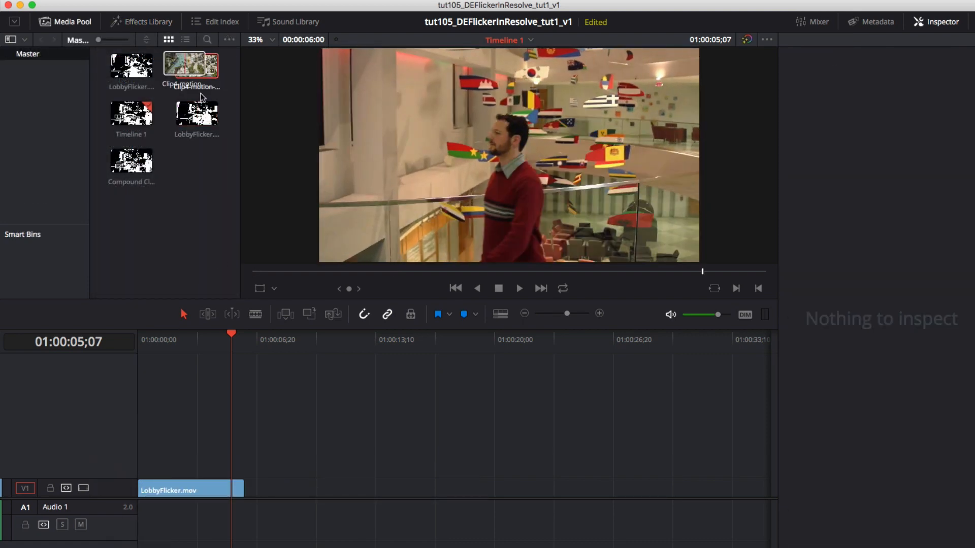
Restore the Clip4 clip after LobbyFlicker.mov and apply DEFlickerHighSpeed to it separately
drag(196, 65, 359, 490)
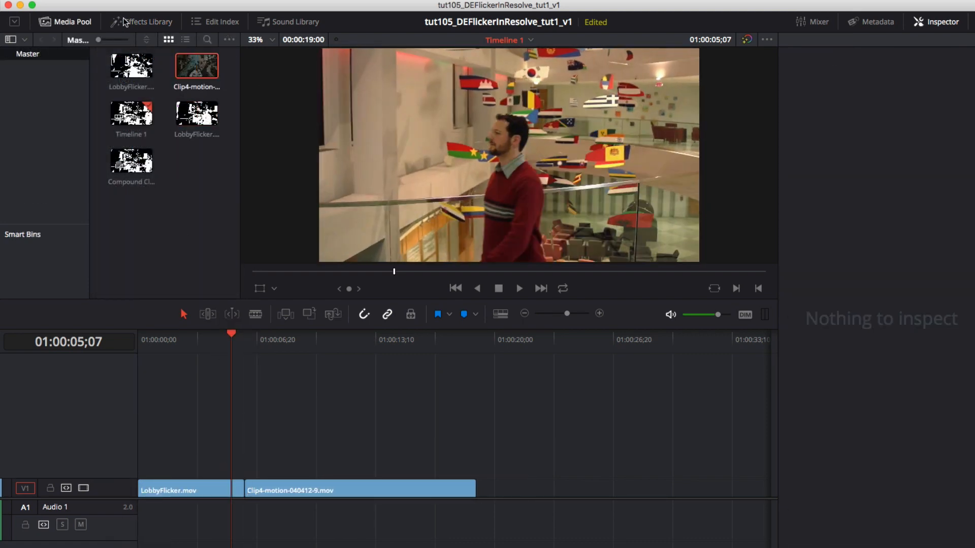
click(141, 22)
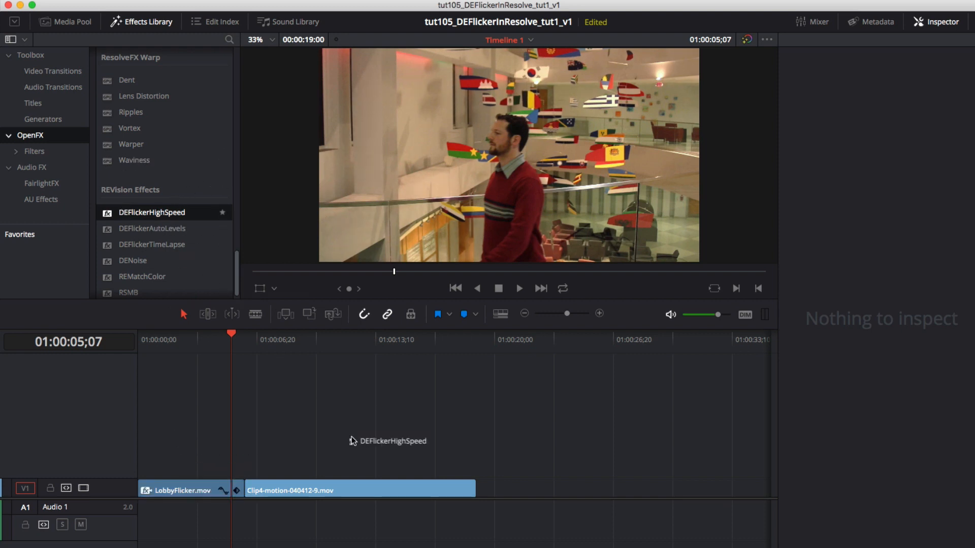
drag(152, 212, 358, 490)
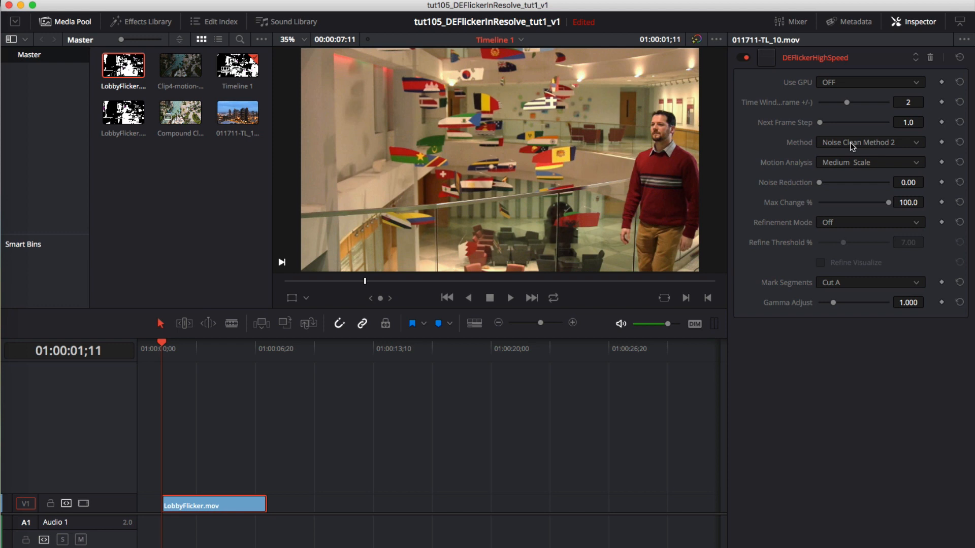
Show the DEFlickerHighSpeed Method list with its colour-transfer and noise-clean options
click(870, 142)
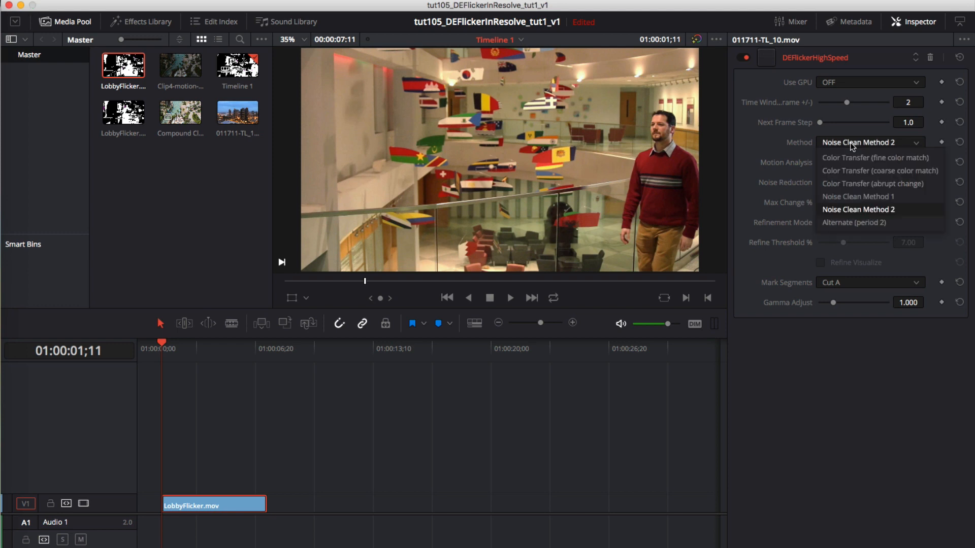
mouse_move(862, 222)
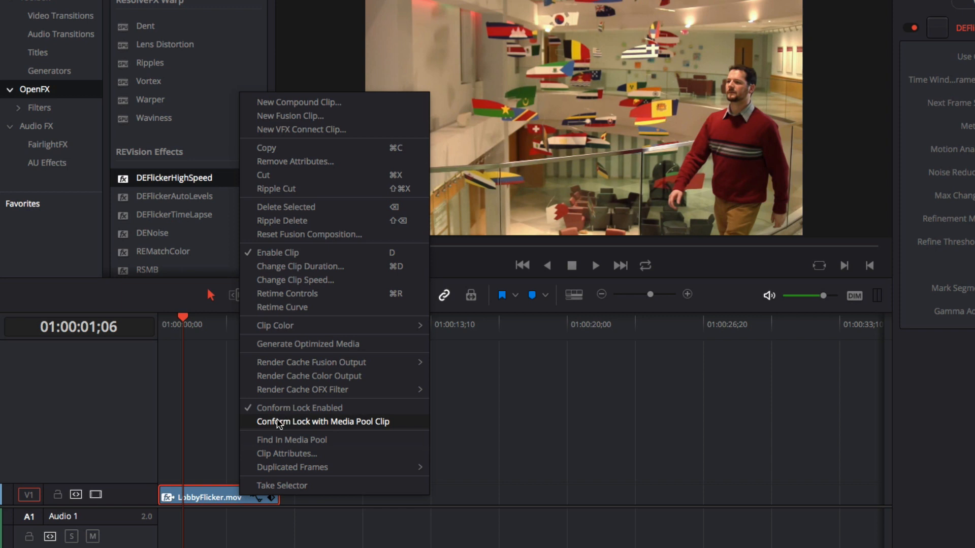
mouse_move(394, 394)
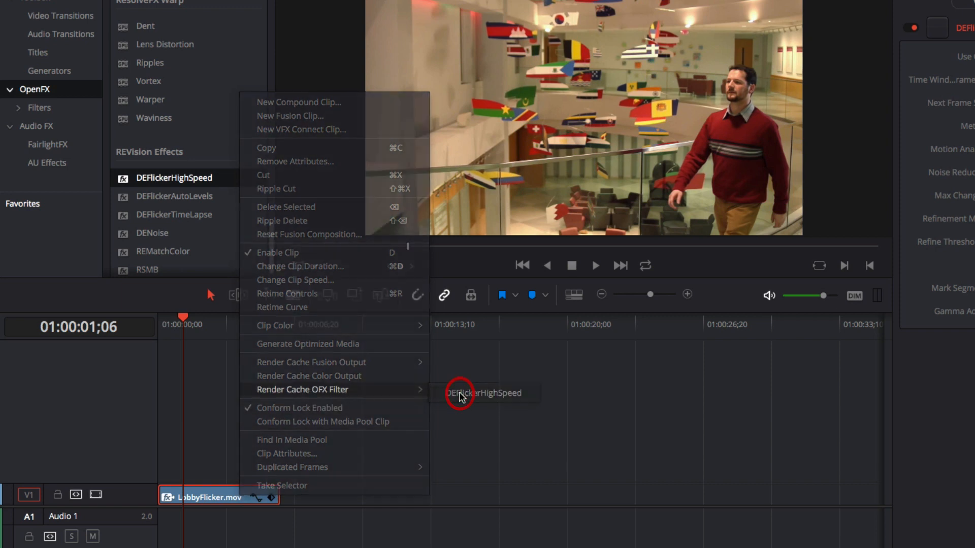
Enable Render Cache OFX Filter for DEFlickerHighSpeed on the clip
click(483, 393)
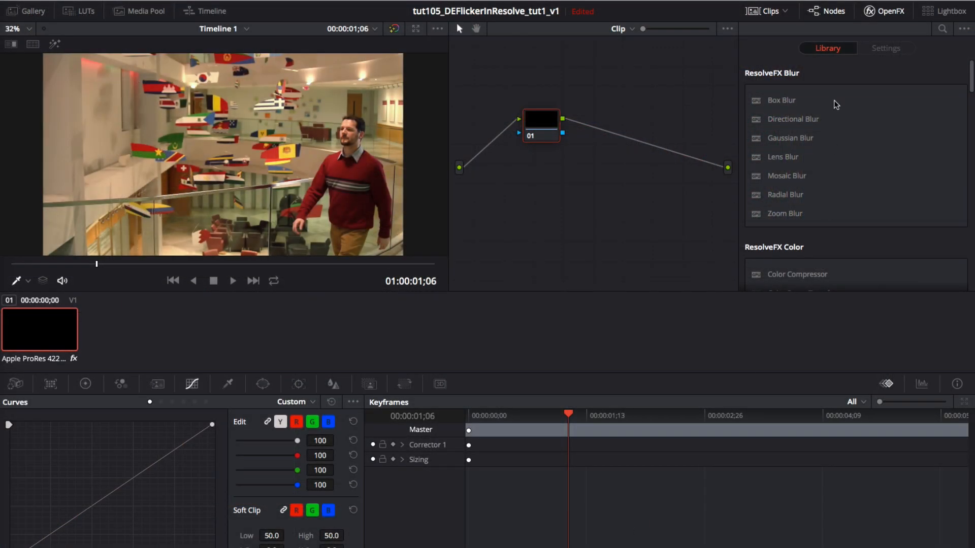
Add a DEFlickerHighSpeed node after node 01 and set its Method to Noise Clean Method 1
click(888, 11)
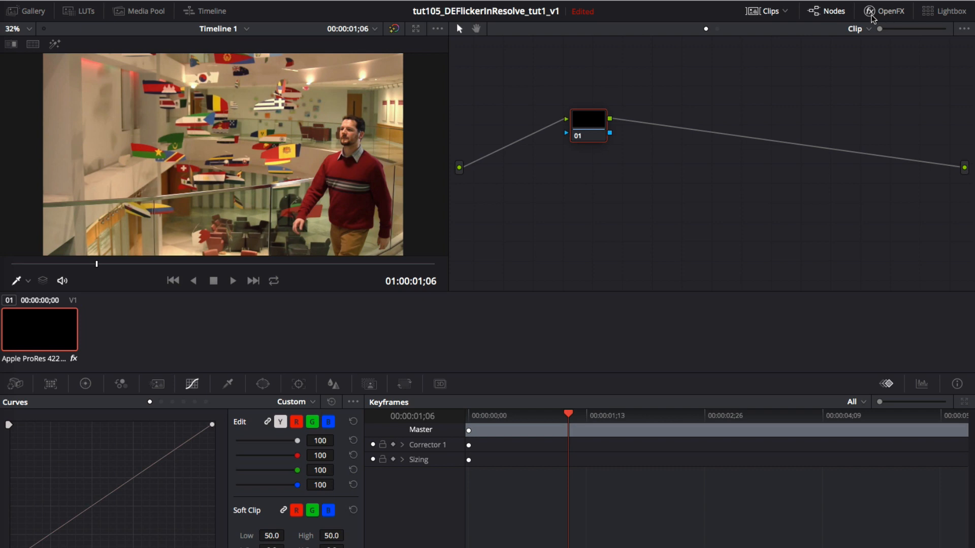
click(891, 11)
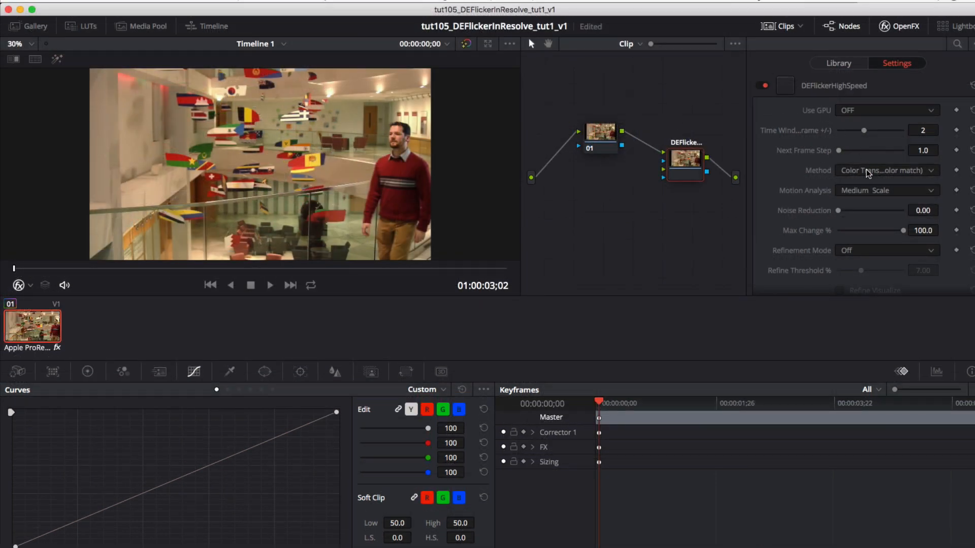
click(888, 170)
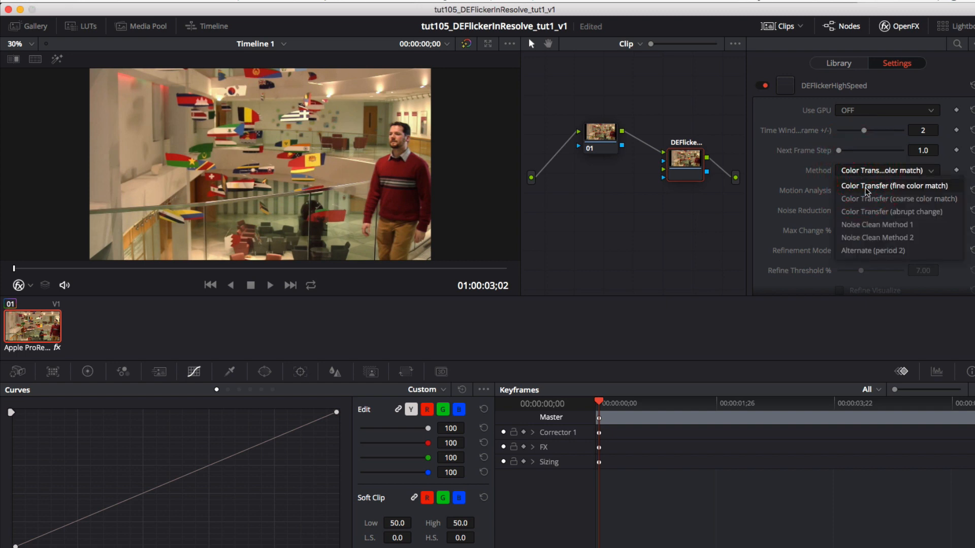
click(877, 224)
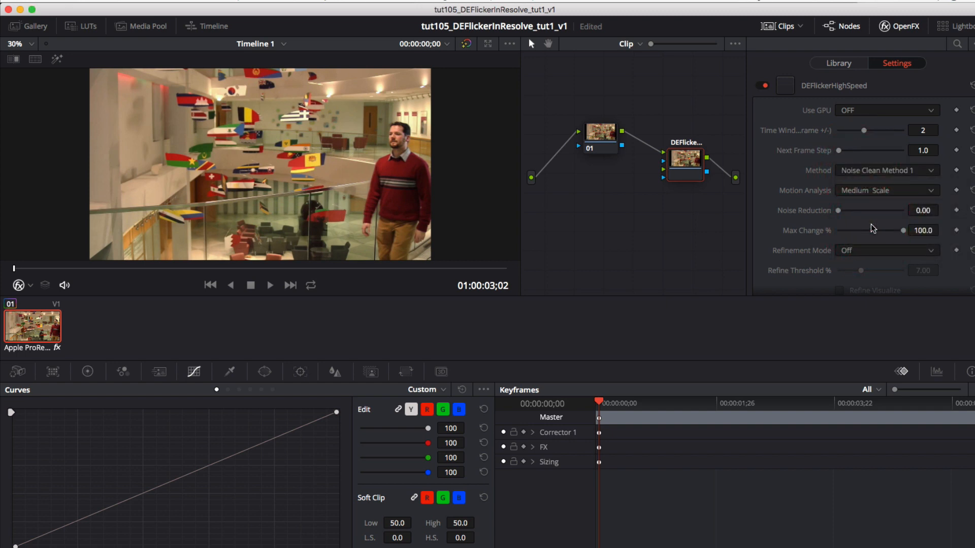
mouse_move(863, 225)
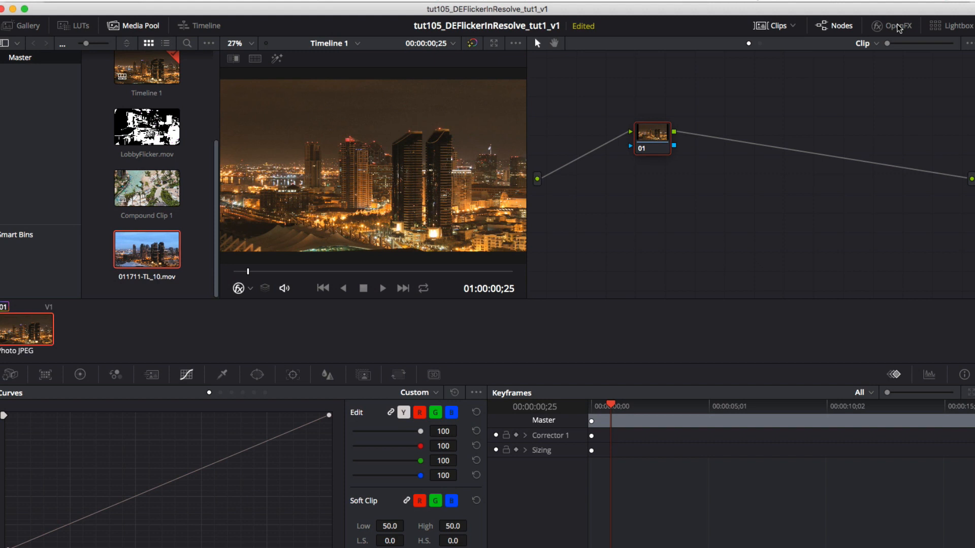
Add DEFlickerTimeLapse to the time-lapse and choose Gain + Offset under Adjust Color Levels
click(892, 25)
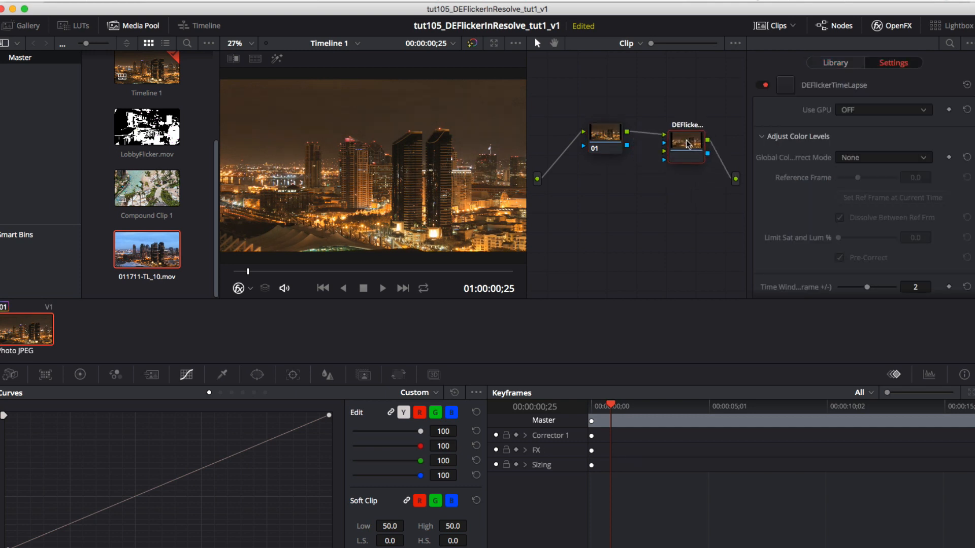
mouse_move(789, 144)
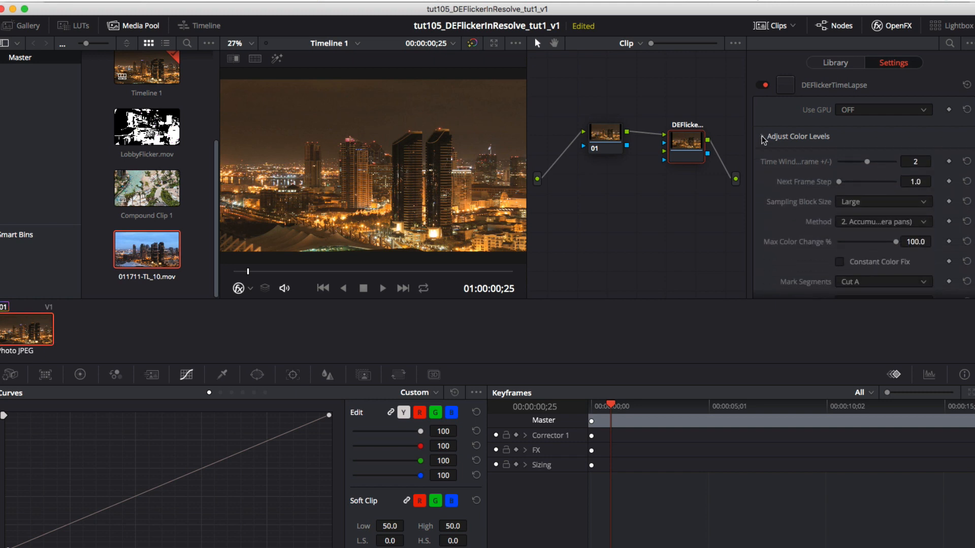
click(762, 136)
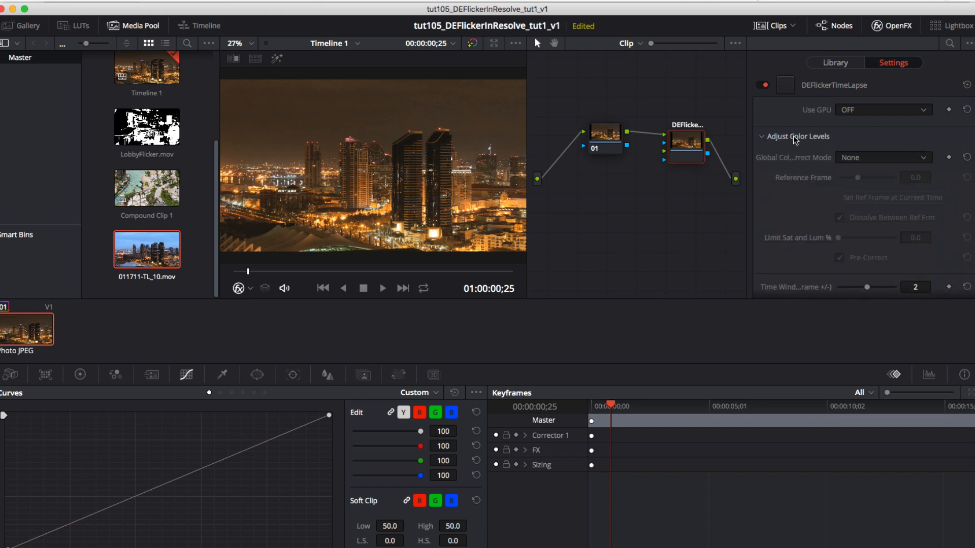
click(882, 157)
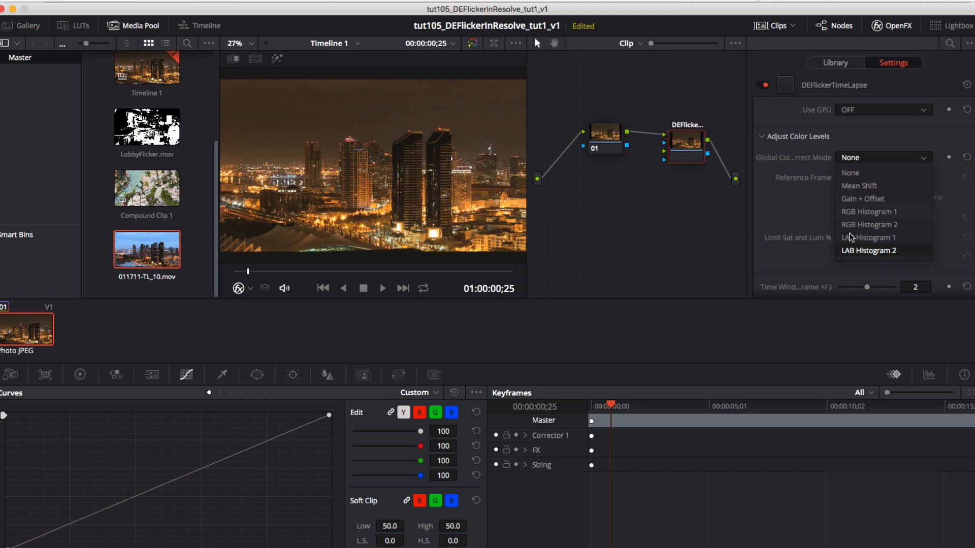
click(863, 199)
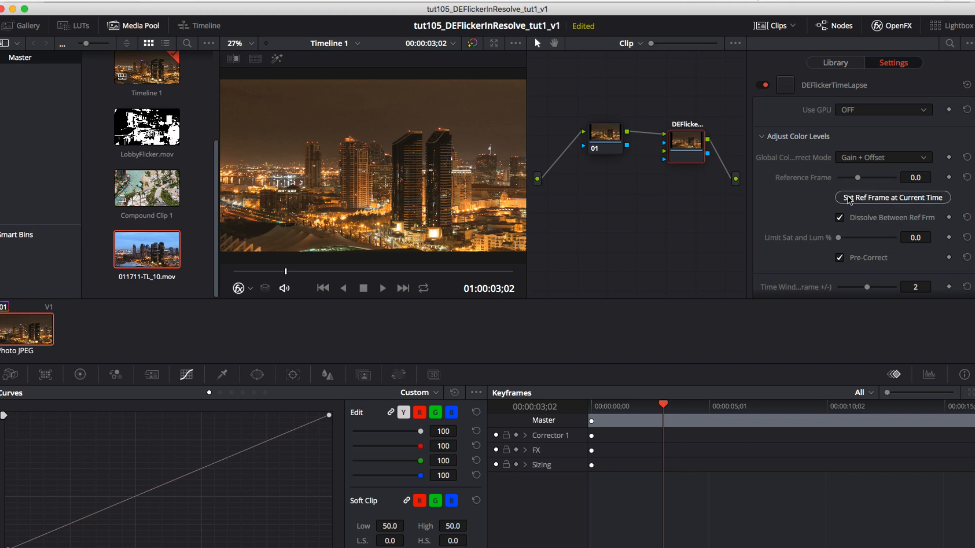
Set the reference frame at the current time, then move to a daytime frame and re-set it
click(892, 197)
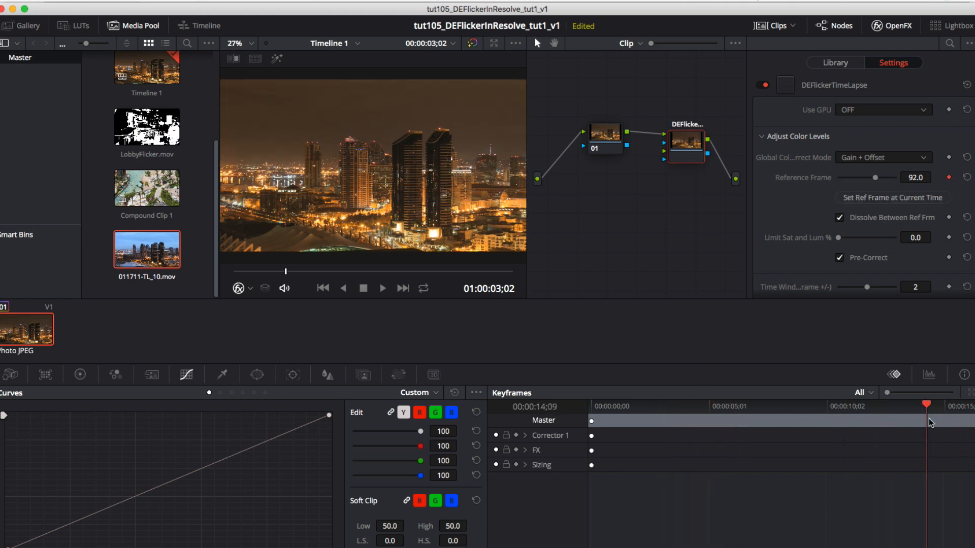
click(761, 86)
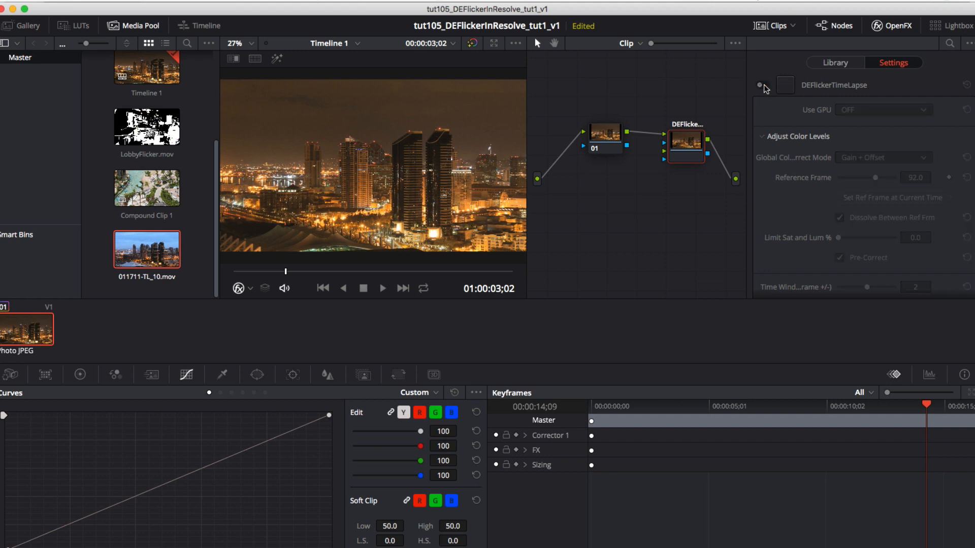
click(760, 86)
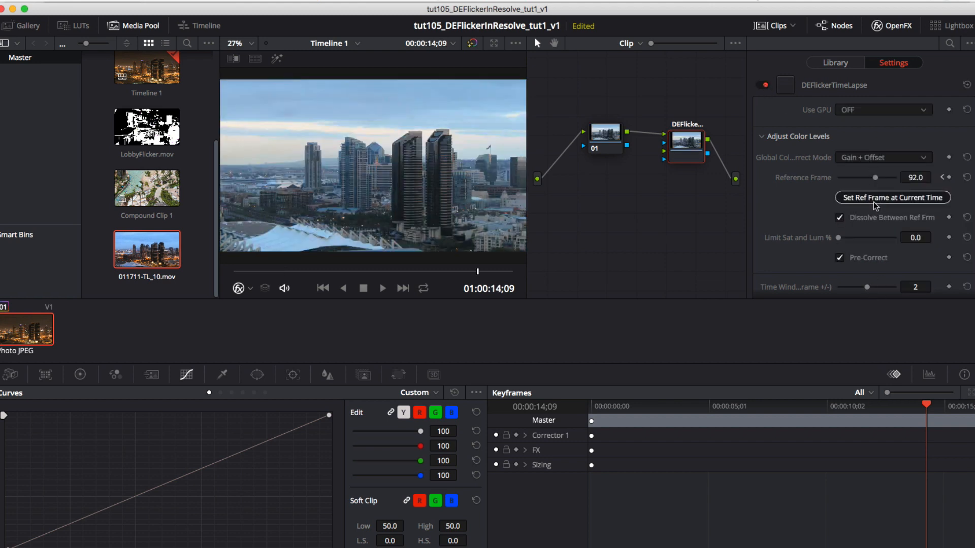
click(891, 198)
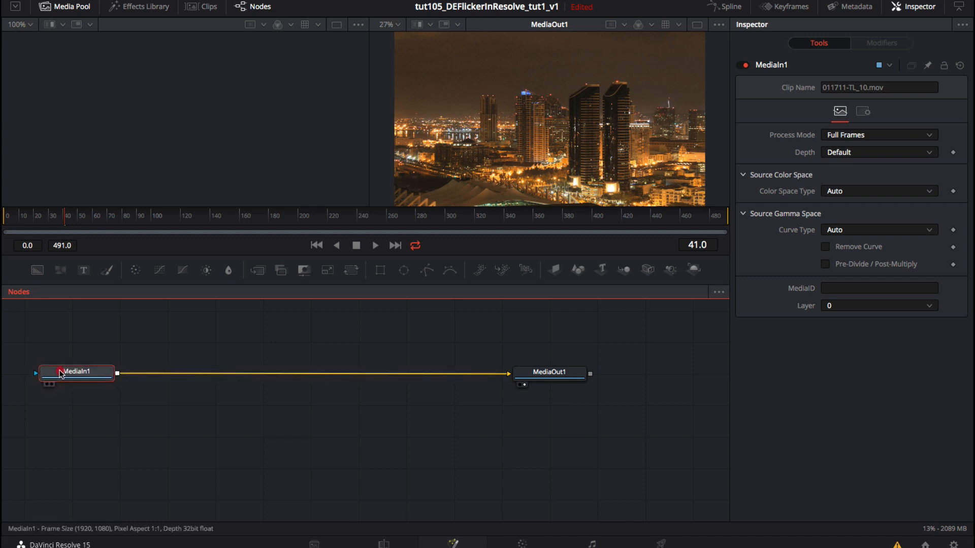
Insert a DEFlickerAutoLevels tool between MediaIn1 and MediaOut1 in the Fusion graph
click(63, 375)
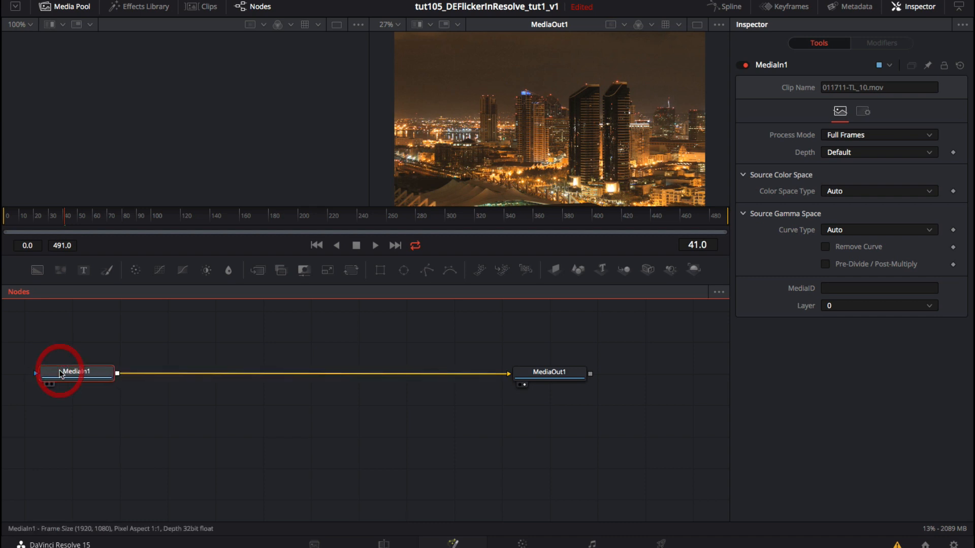
mouse_move(304, 270)
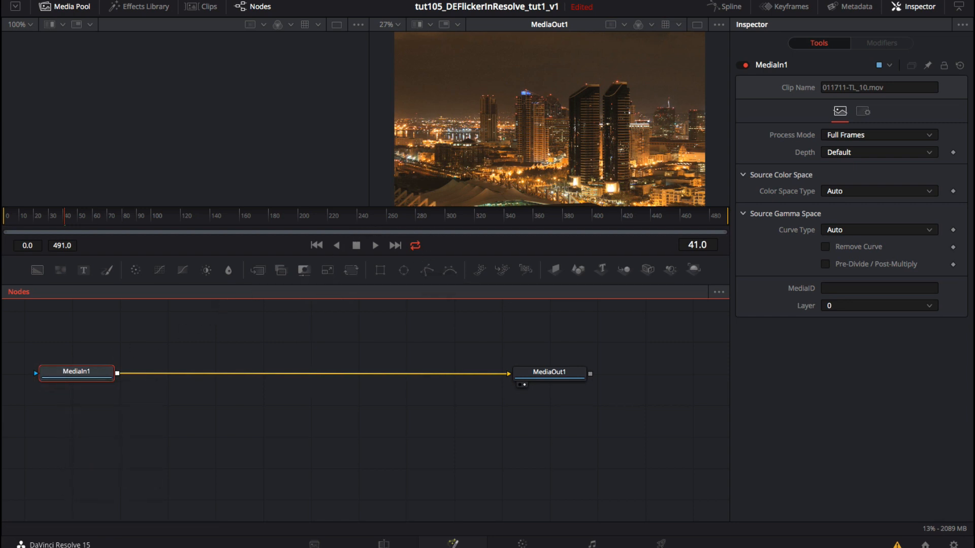
click(143, 7)
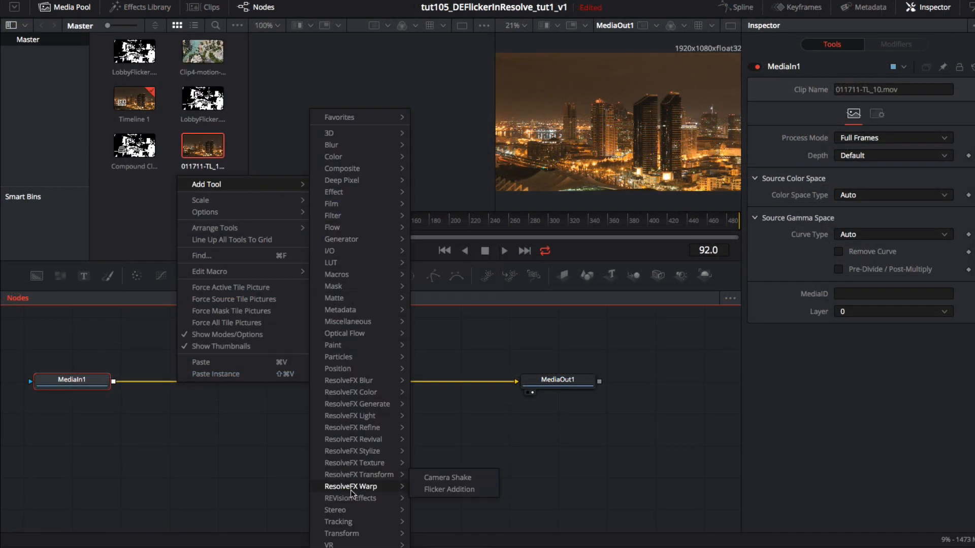
mouse_move(350, 498)
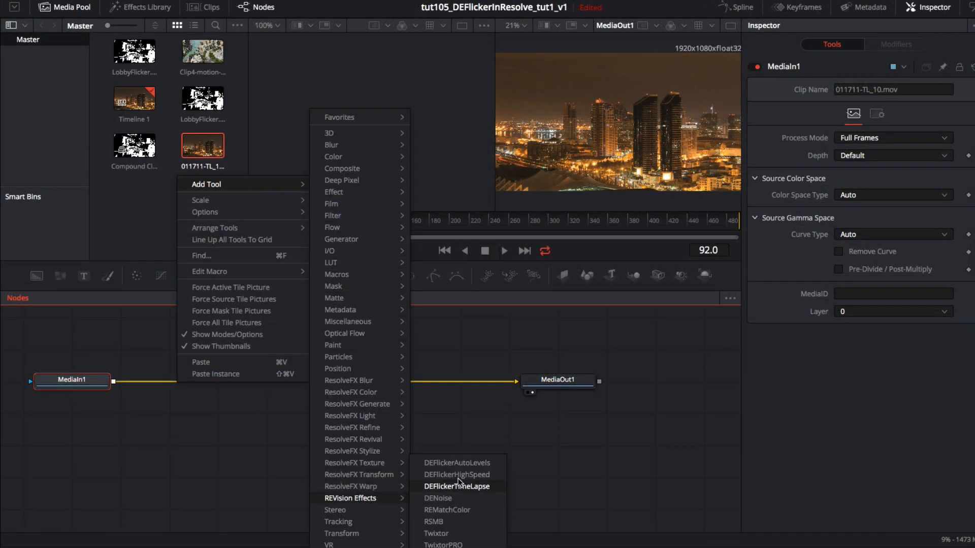
click(457, 463)
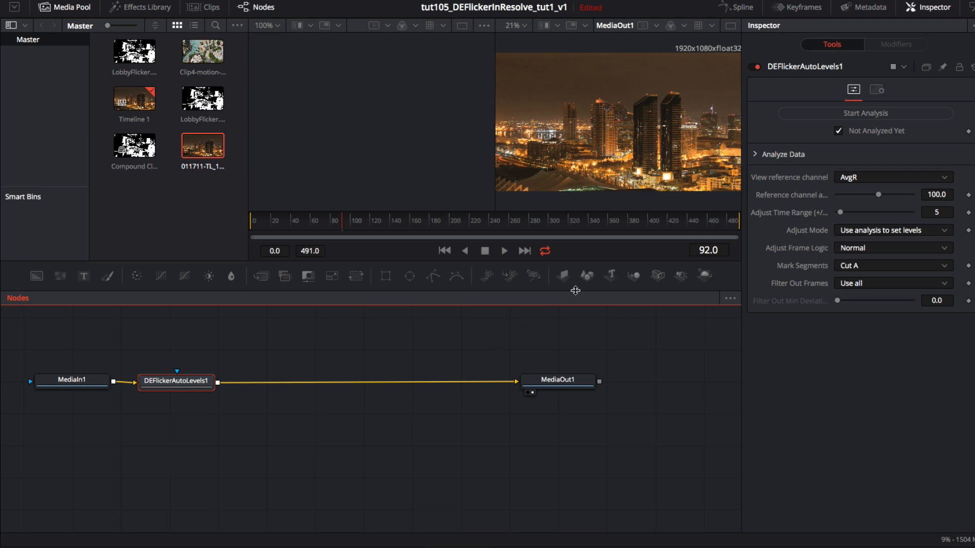
Show the Spline and Keyframes panels and run the DEFlickerAutoLevels analysis on the time-lapse
click(740, 9)
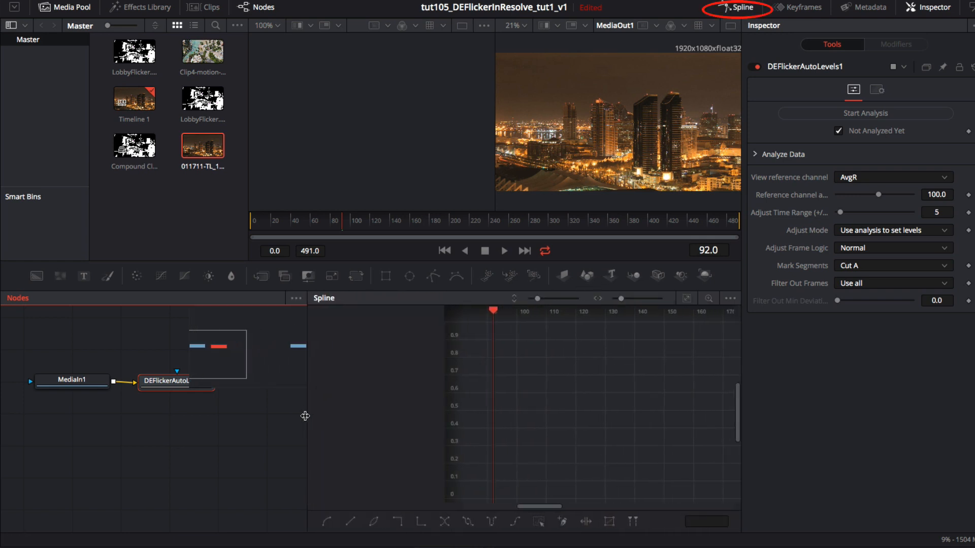
click(801, 6)
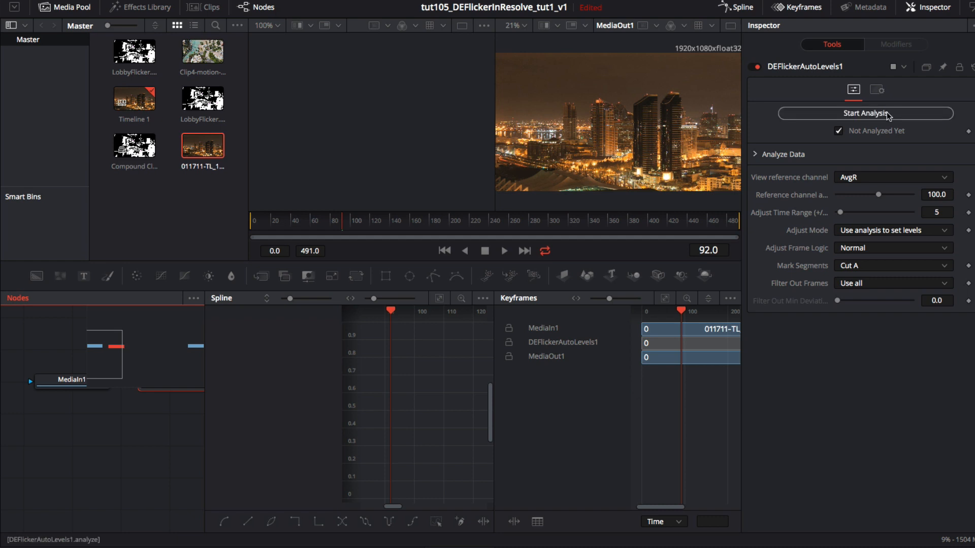
click(865, 114)
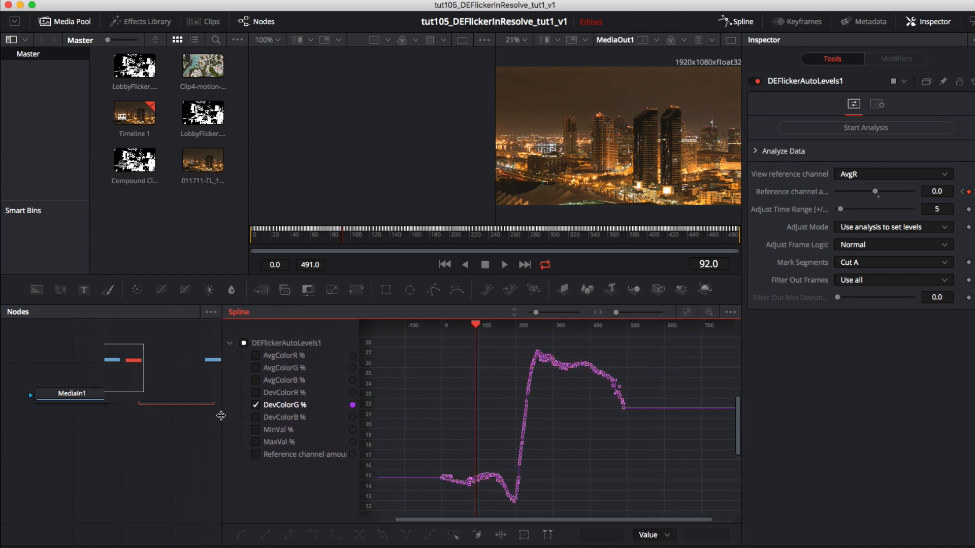
mouse_move(644, 422)
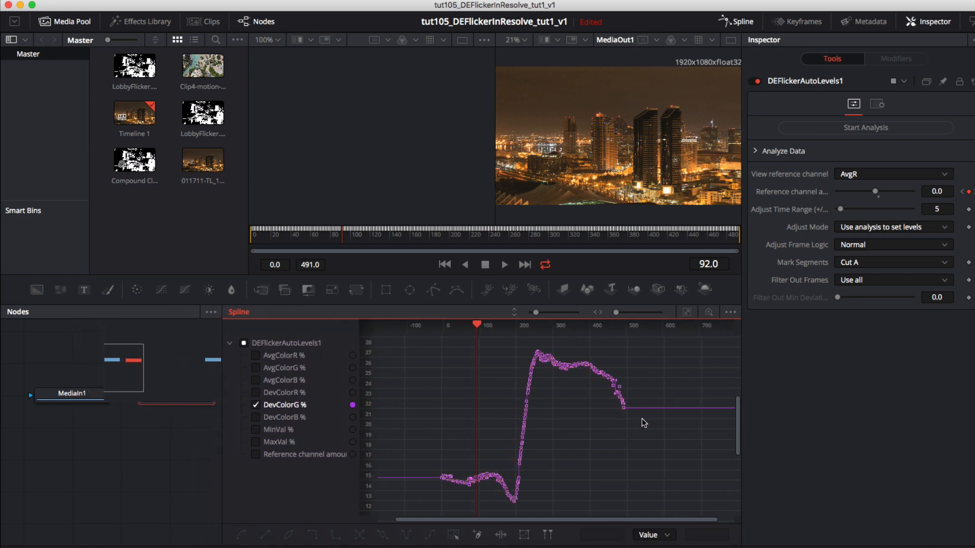